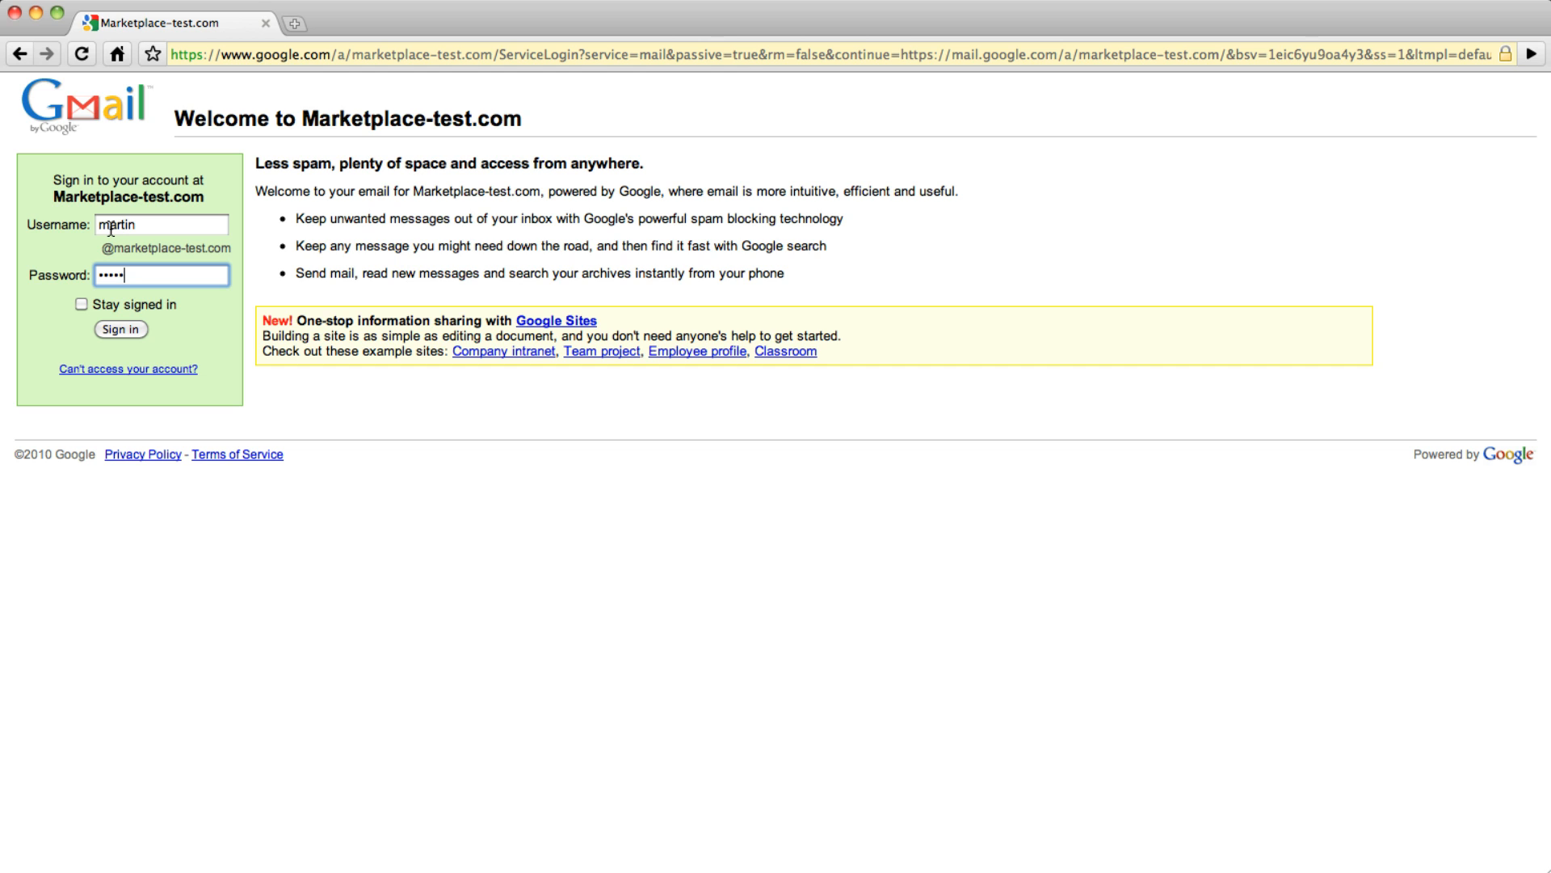
Sign in to the company account and show the COB Invoice Google Docs preview inline.
{"action": "left_click", "coordinate": [119, 334]}
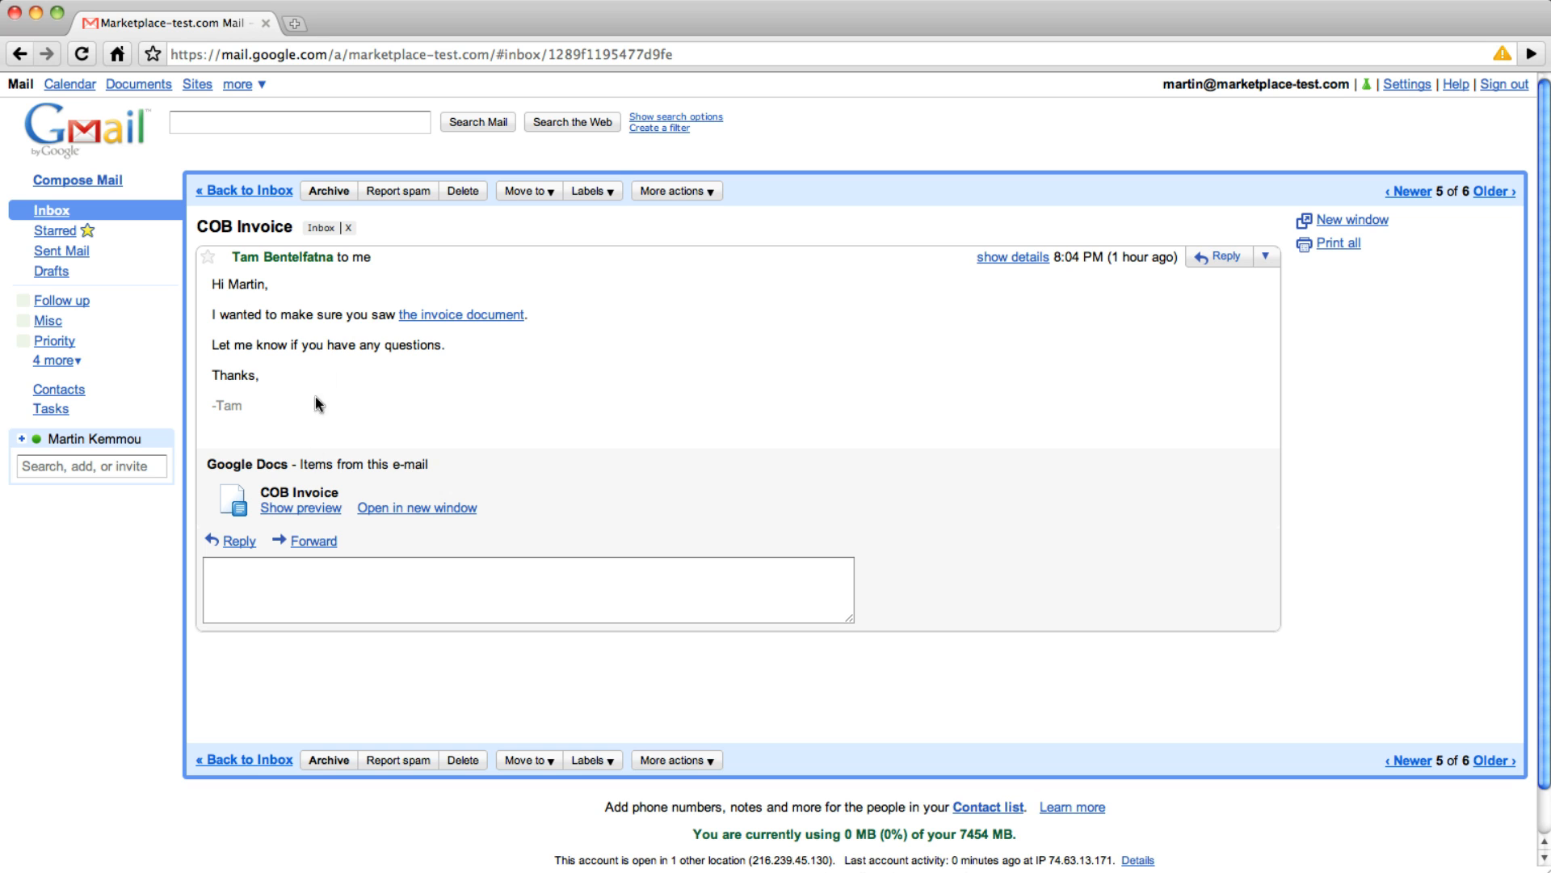
{"action": "left_click", "coordinate": [301, 508]}
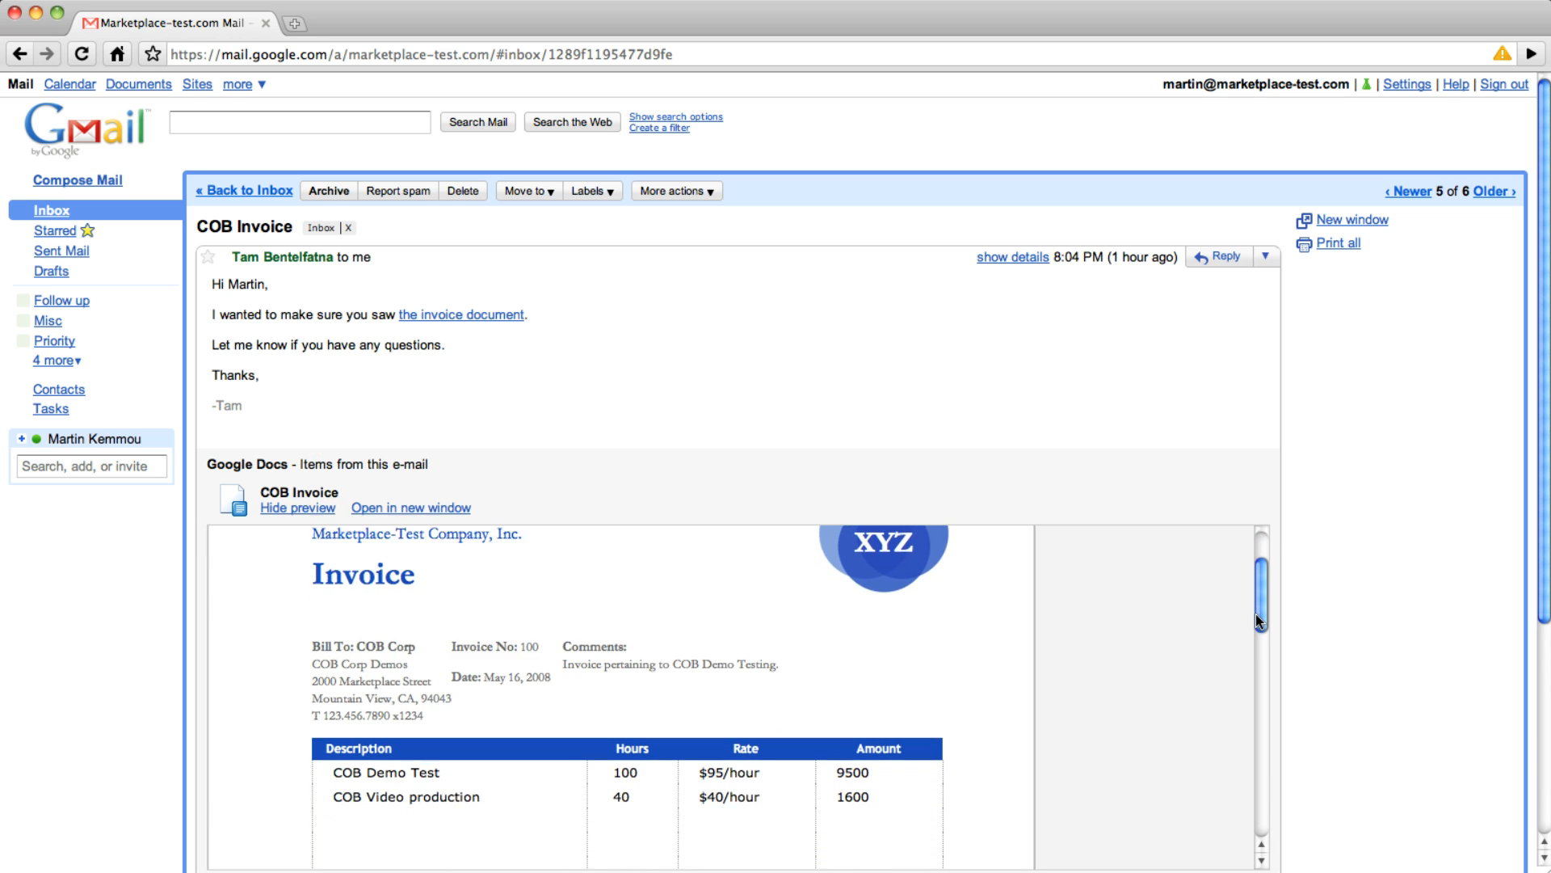
{"action": "scroll", "scroll_direction": "down", "scroll_amount": 3}
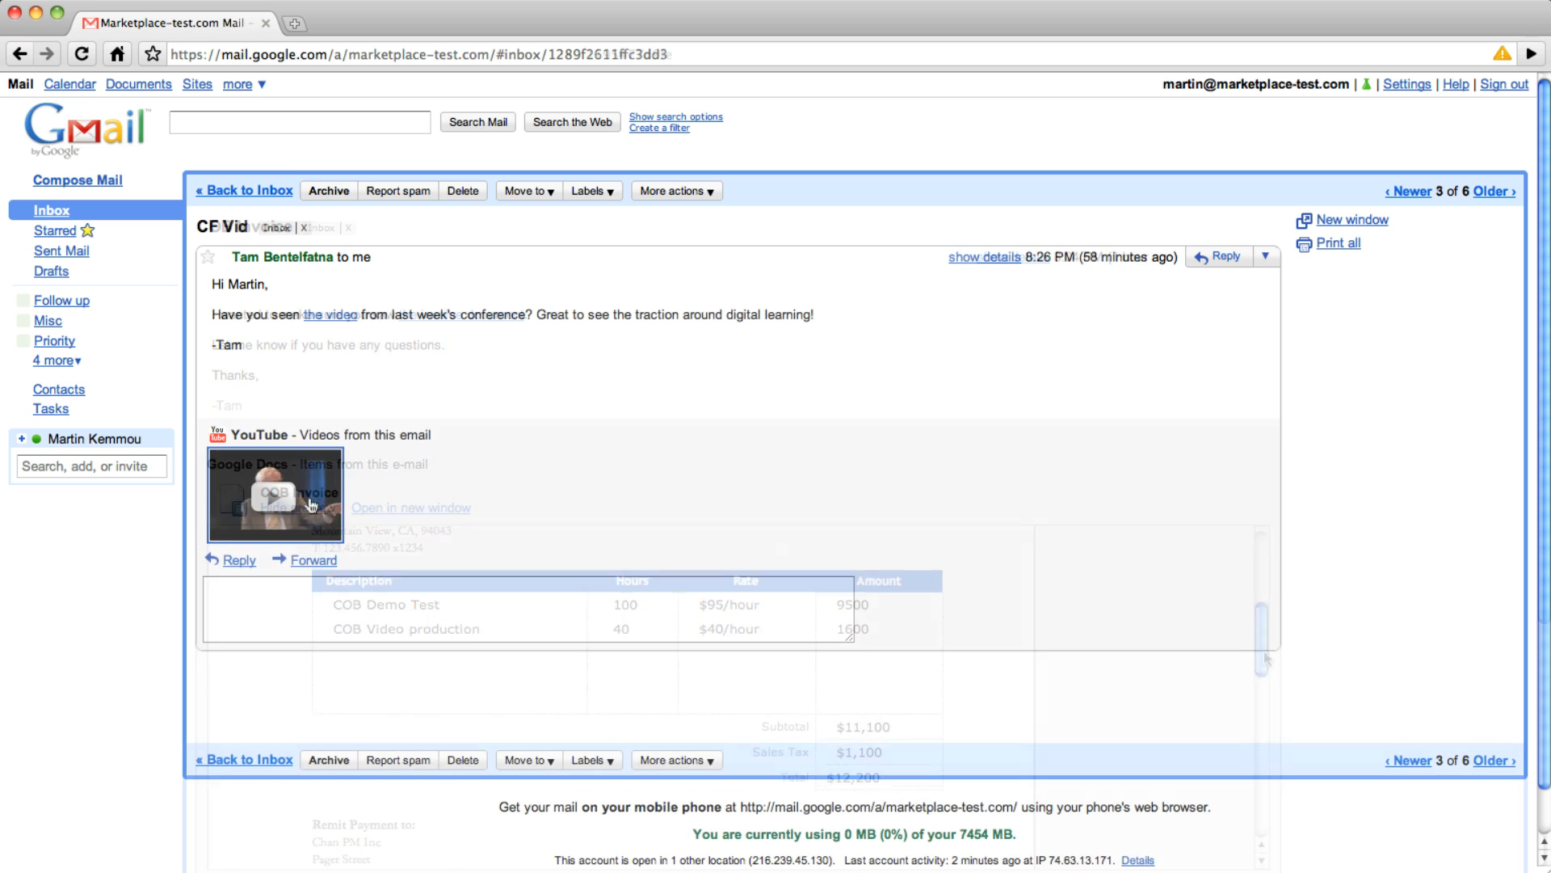
Play the CF Vid conference video in its inline YouTube player, then pause it.
{"action": "left_click", "coordinate": [274, 496]}
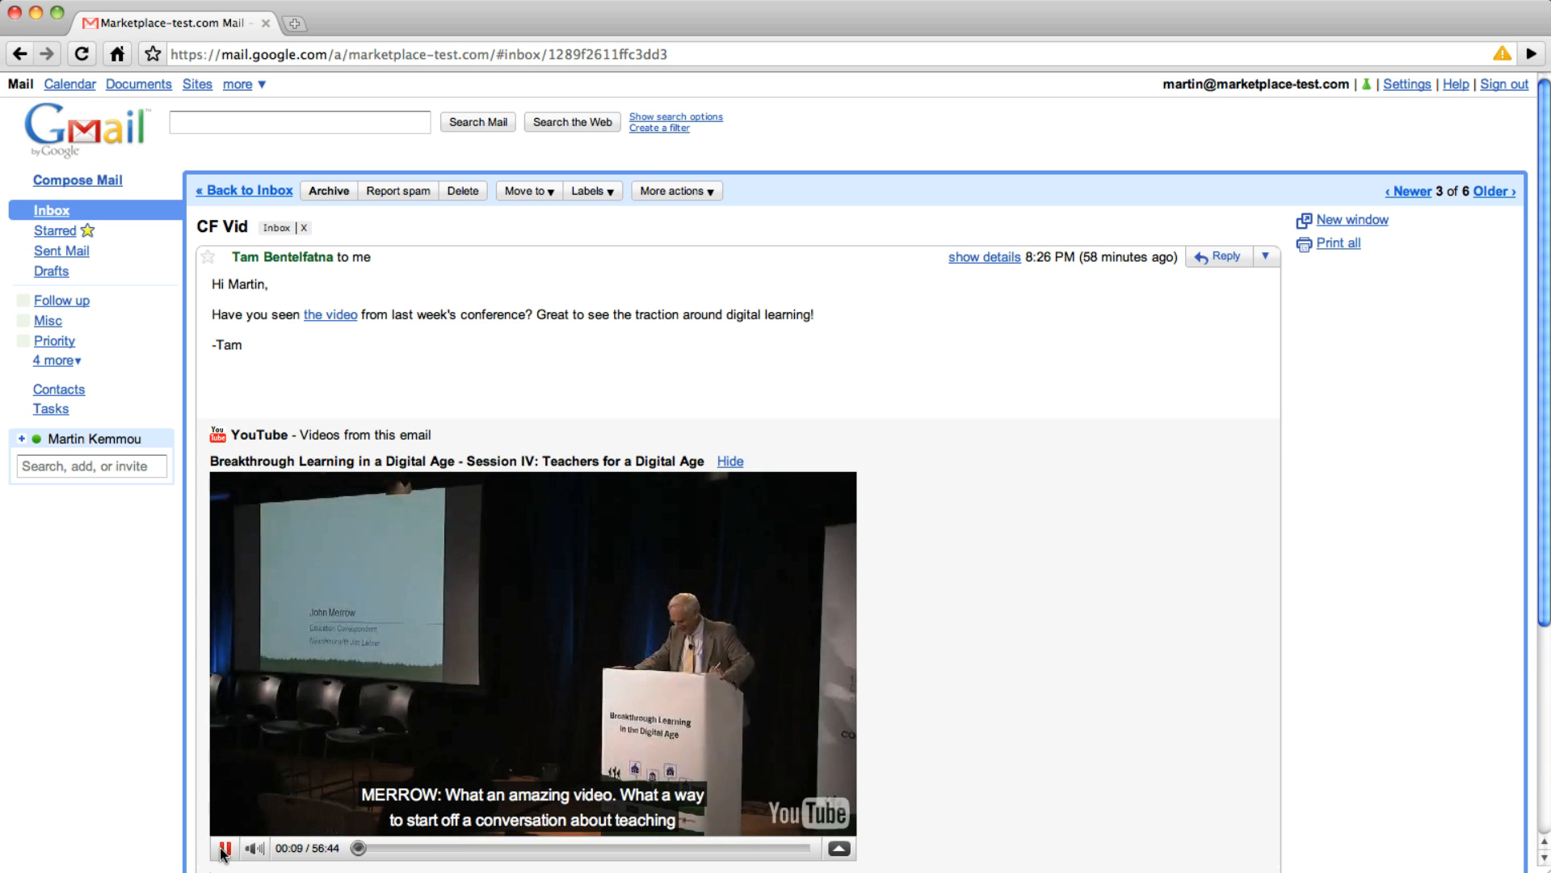
{"action": "left_click", "coordinate": [1497, 190]}
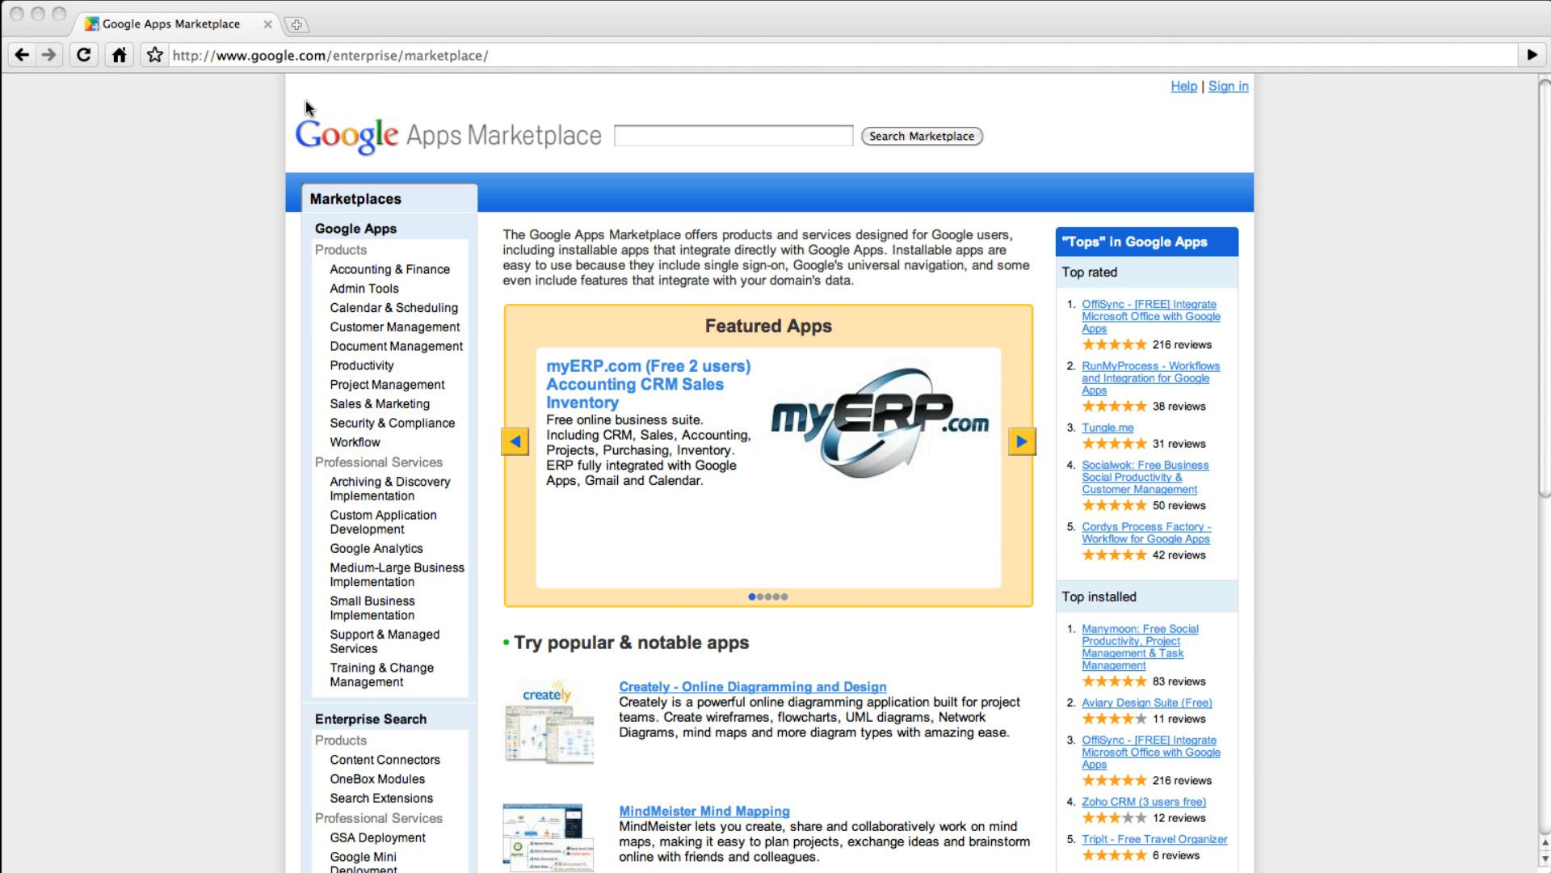
{"action": "mouse_move", "coordinate": [550, 130]}
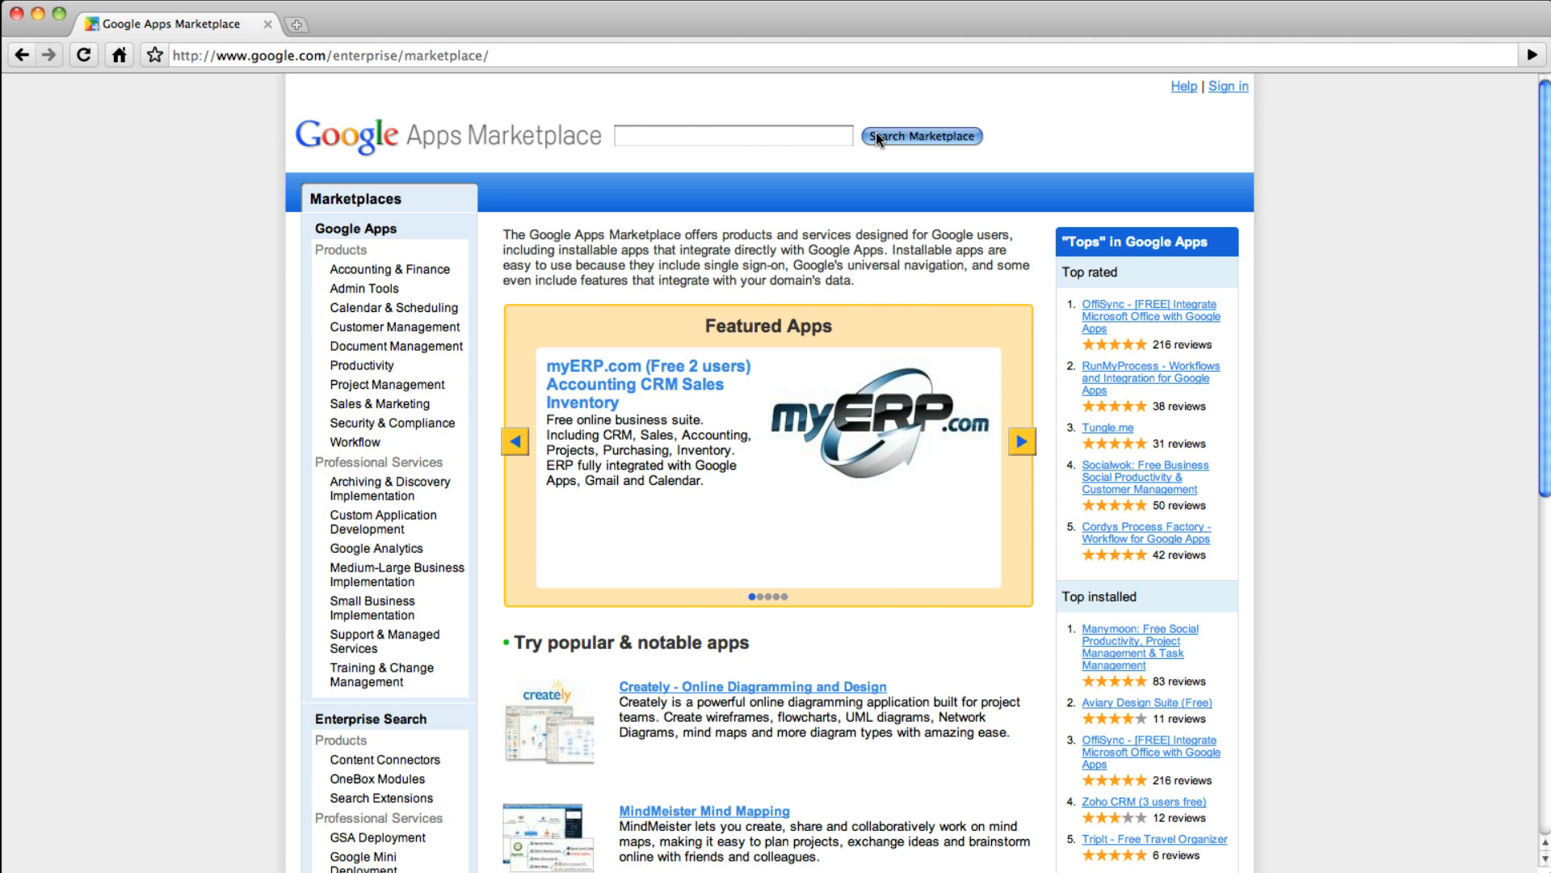
Search the Google Apps Marketplace for apps from its home page.
{"action": "left_click", "coordinate": [920, 136]}
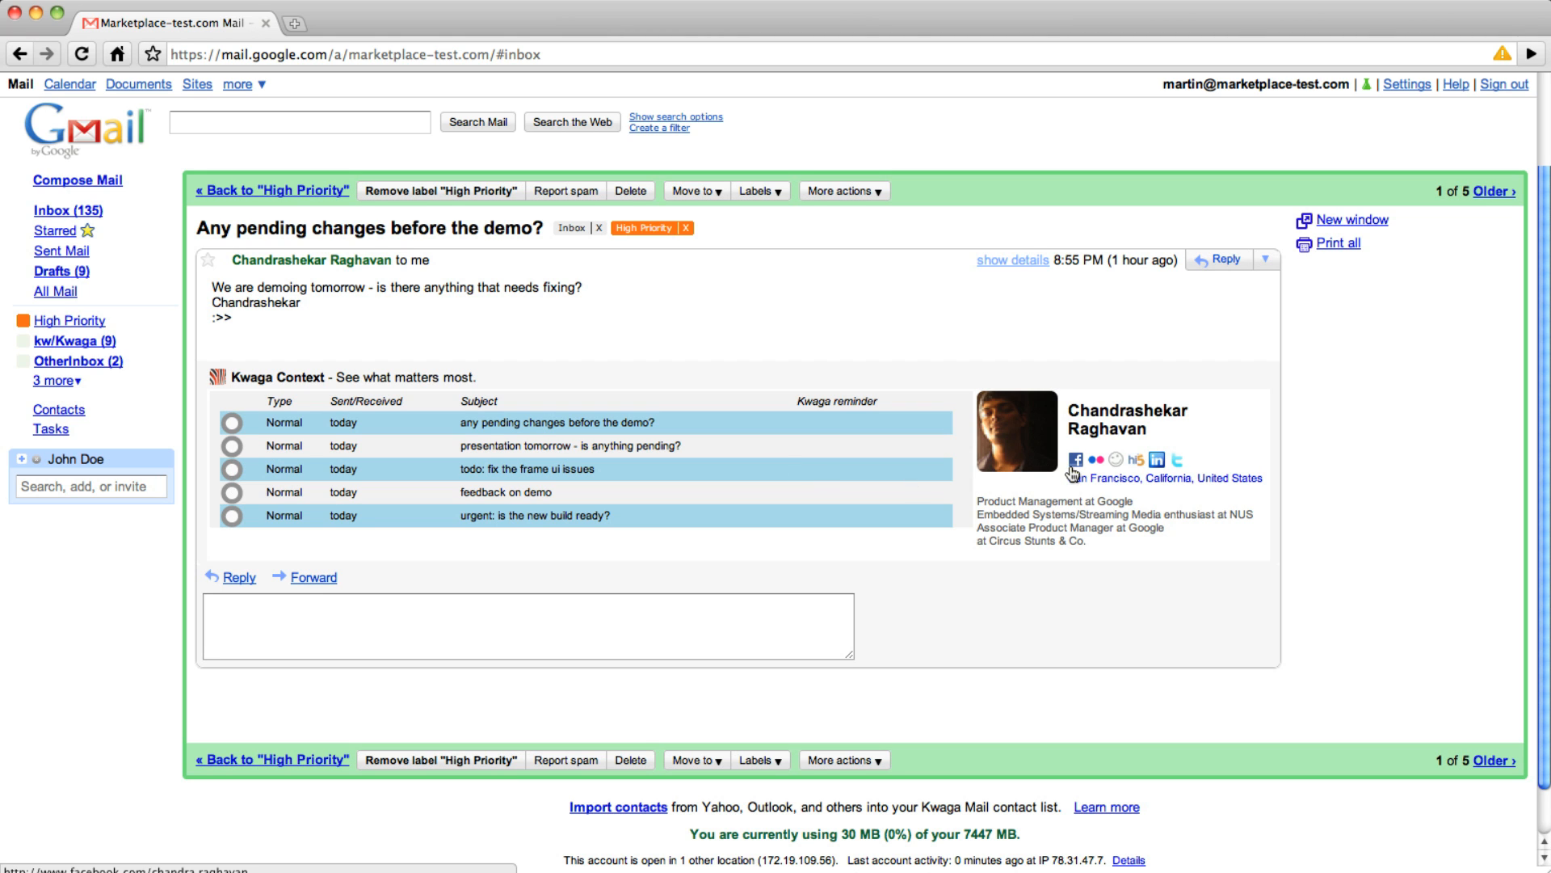
View the sender's Facebook profile from the Kwaga Context card beside the demo-changes email.
{"action": "left_click", "coordinate": [50, 210]}
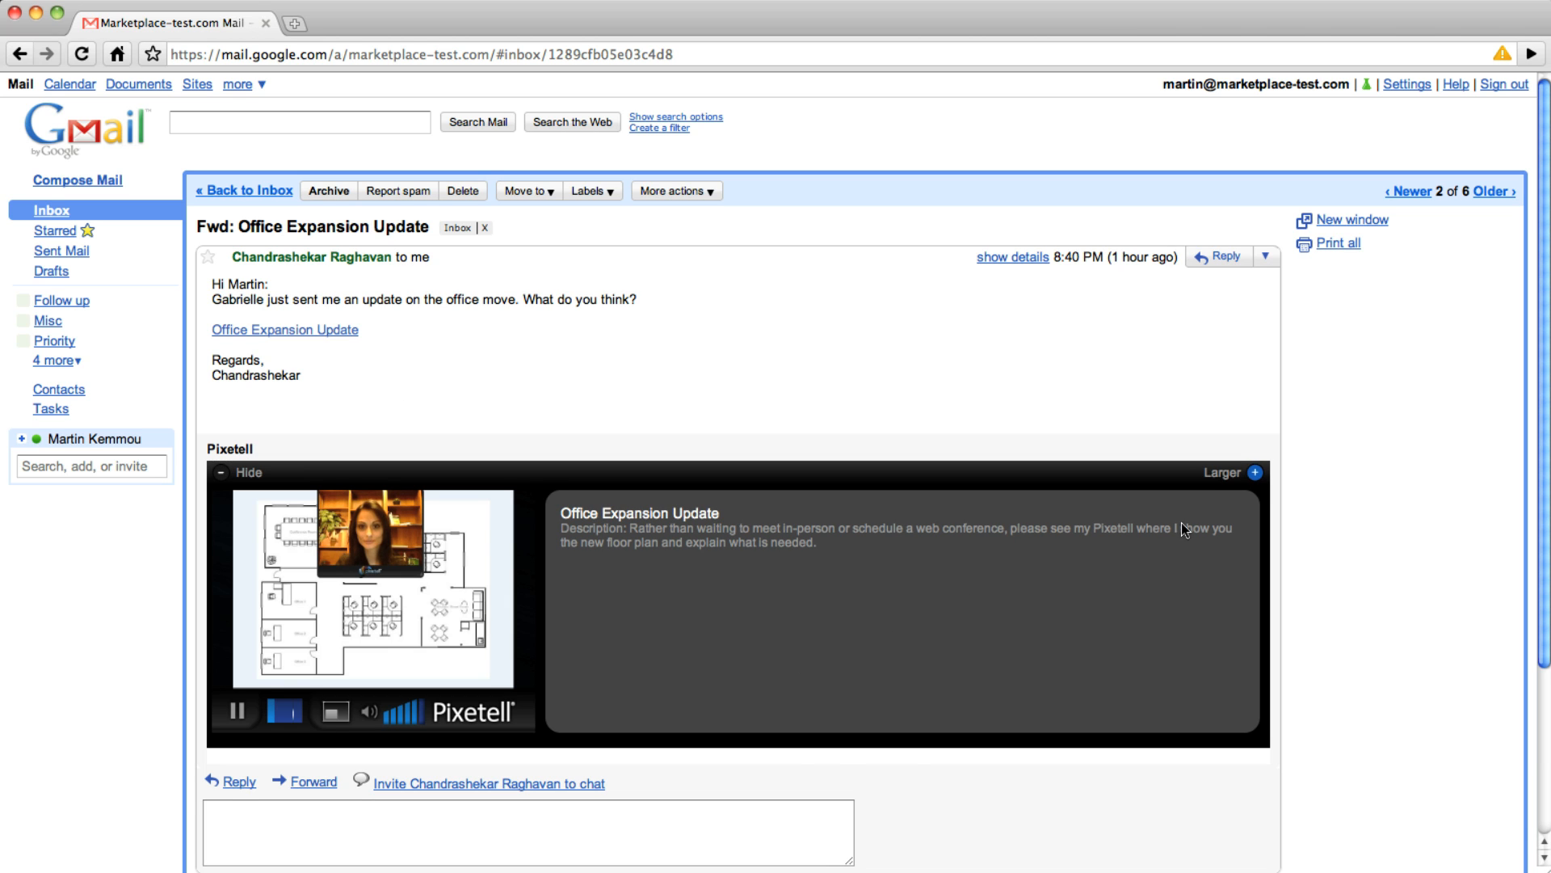
Watch the Pixetell floor-plan video message inside the Office Expansion Update email.
{"action": "left_click", "coordinate": [1222, 472]}
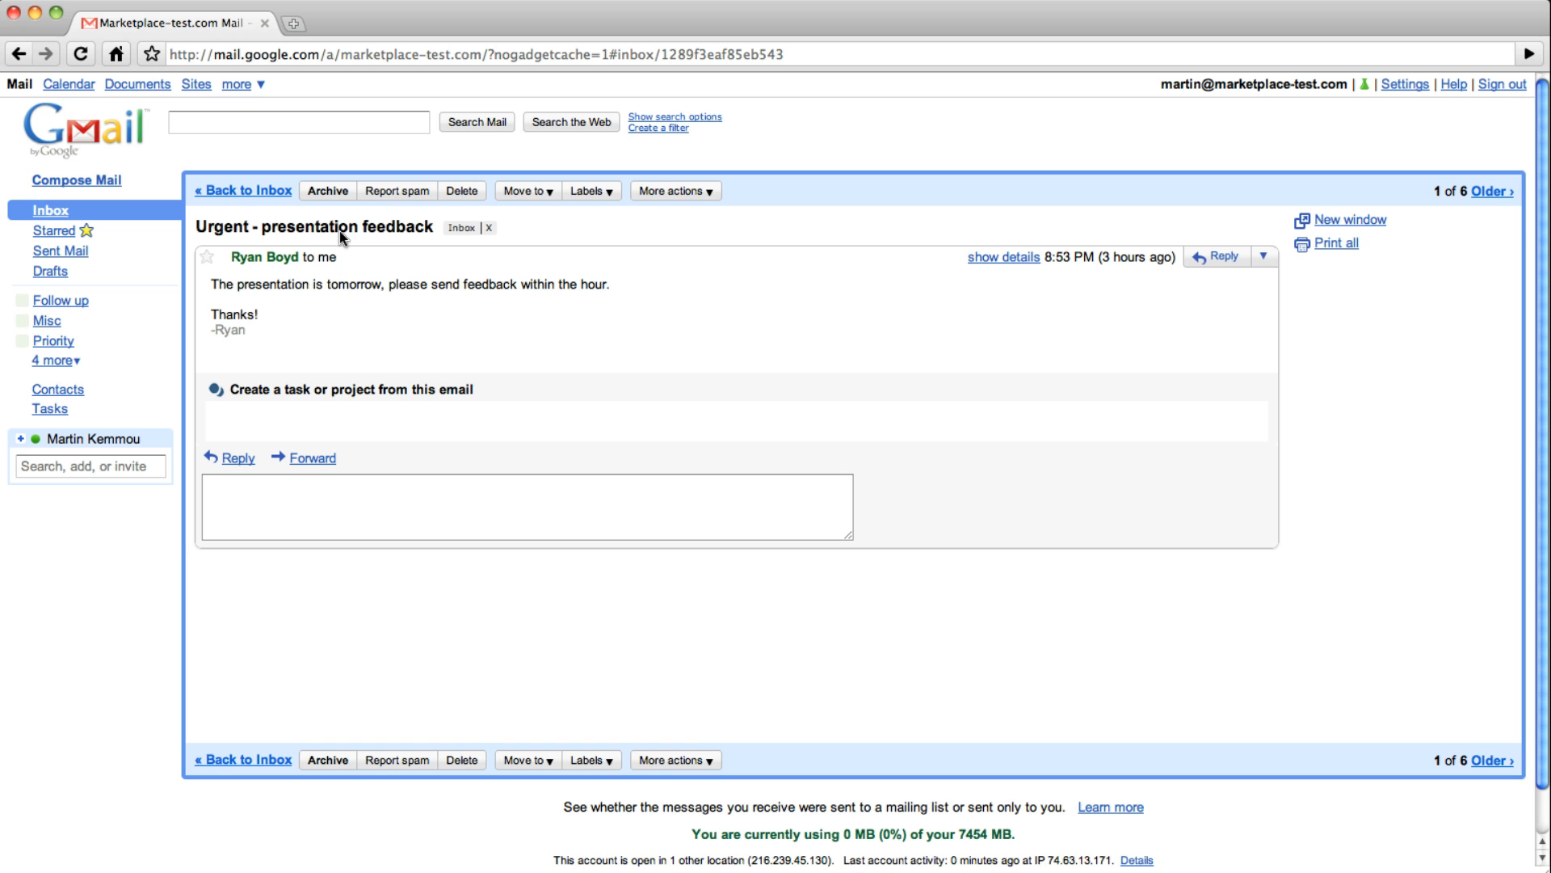
Create a Manymoon project named Presentation from the urgent feedback email.
{"action": "left_click", "coordinate": [343, 389]}
{"action": "type", "text": "Presentation"}
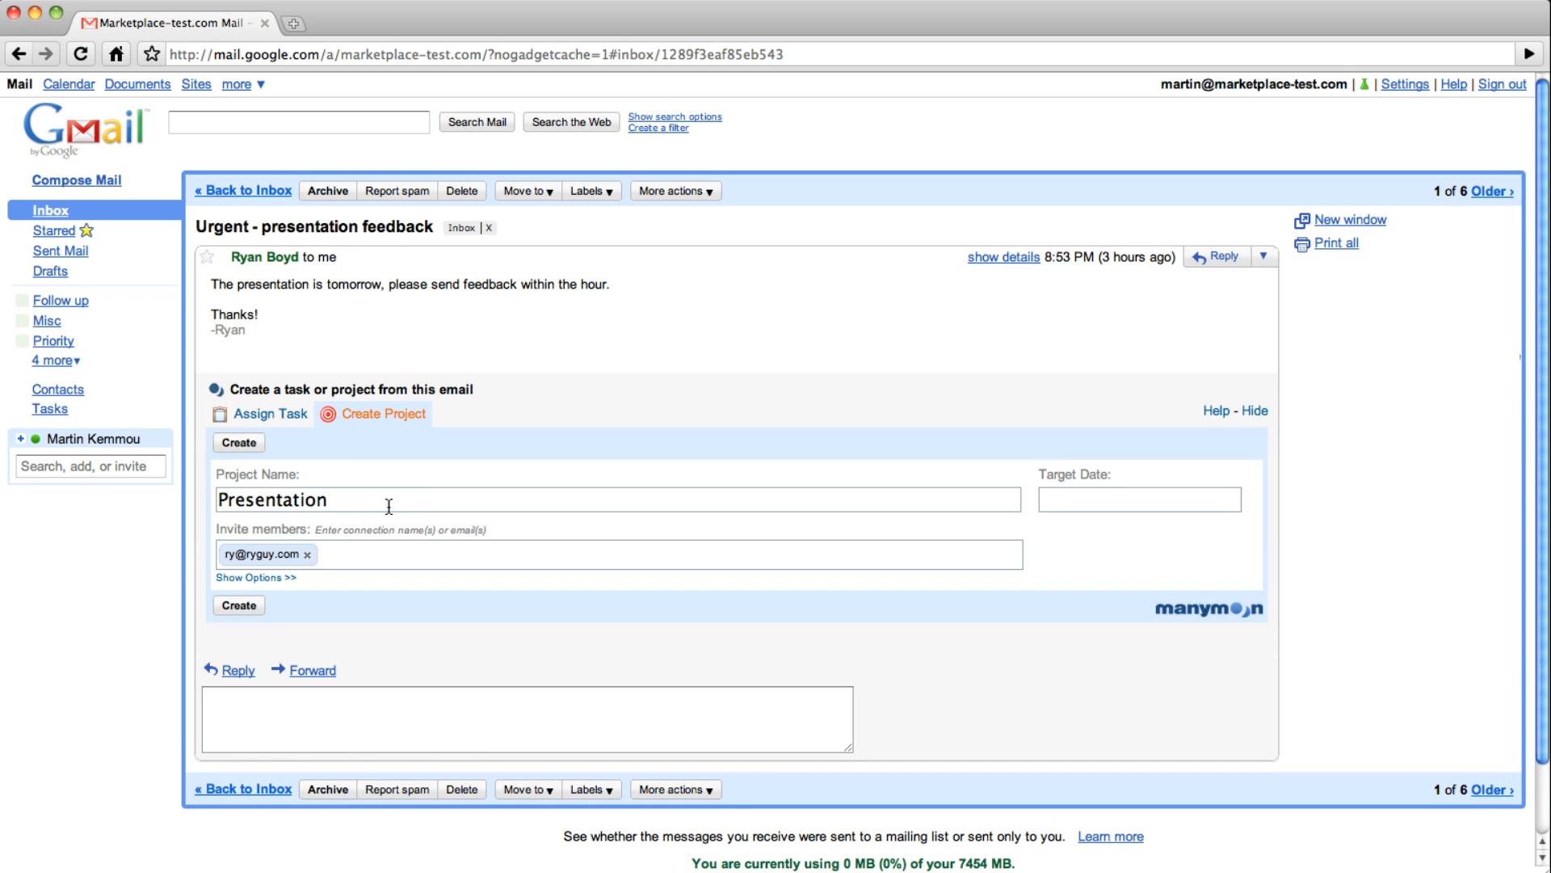
{"action": "left_click", "coordinate": [237, 604]}
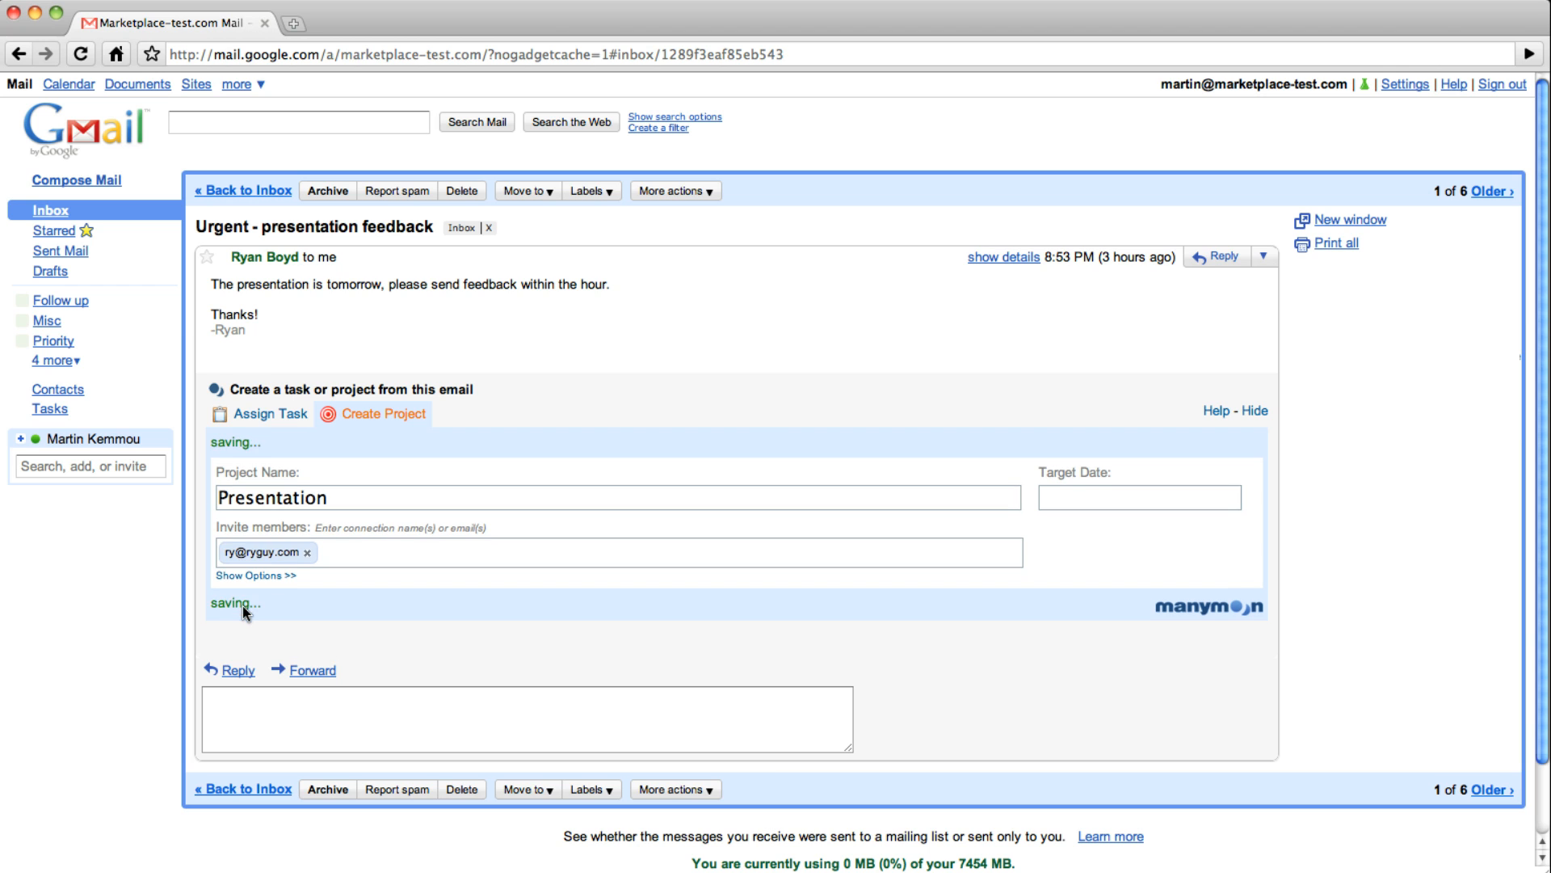
Assign a task from the same email with due date May 17, 2010.
{"action": "left_click", "coordinate": [269, 414]}
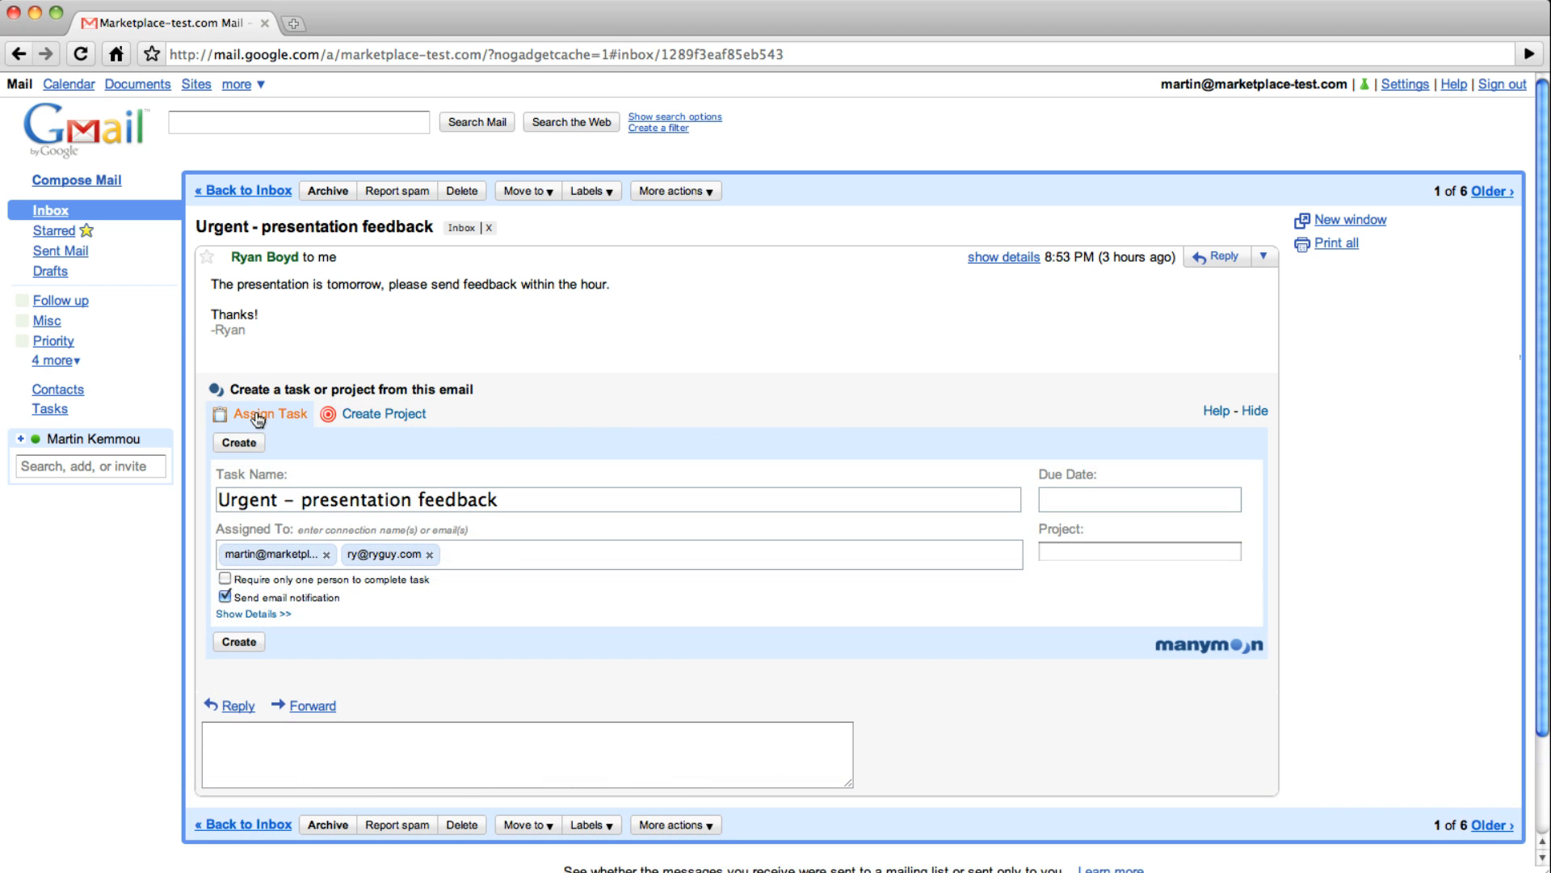
{"action": "left_click", "coordinate": [1139, 499]}
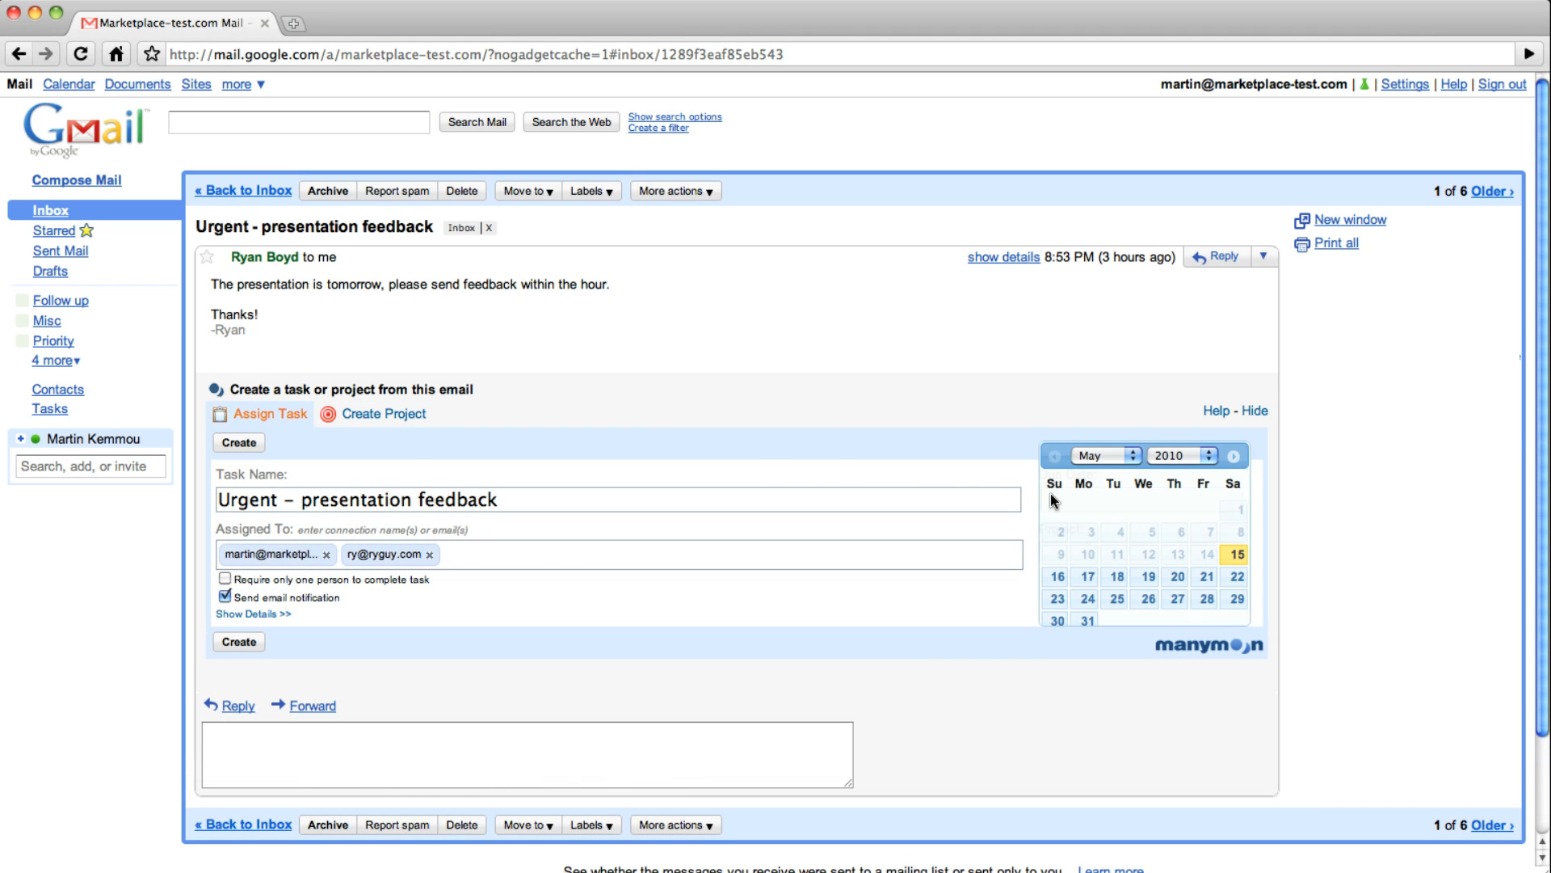
{"action": "left_click", "coordinate": [1116, 575]}
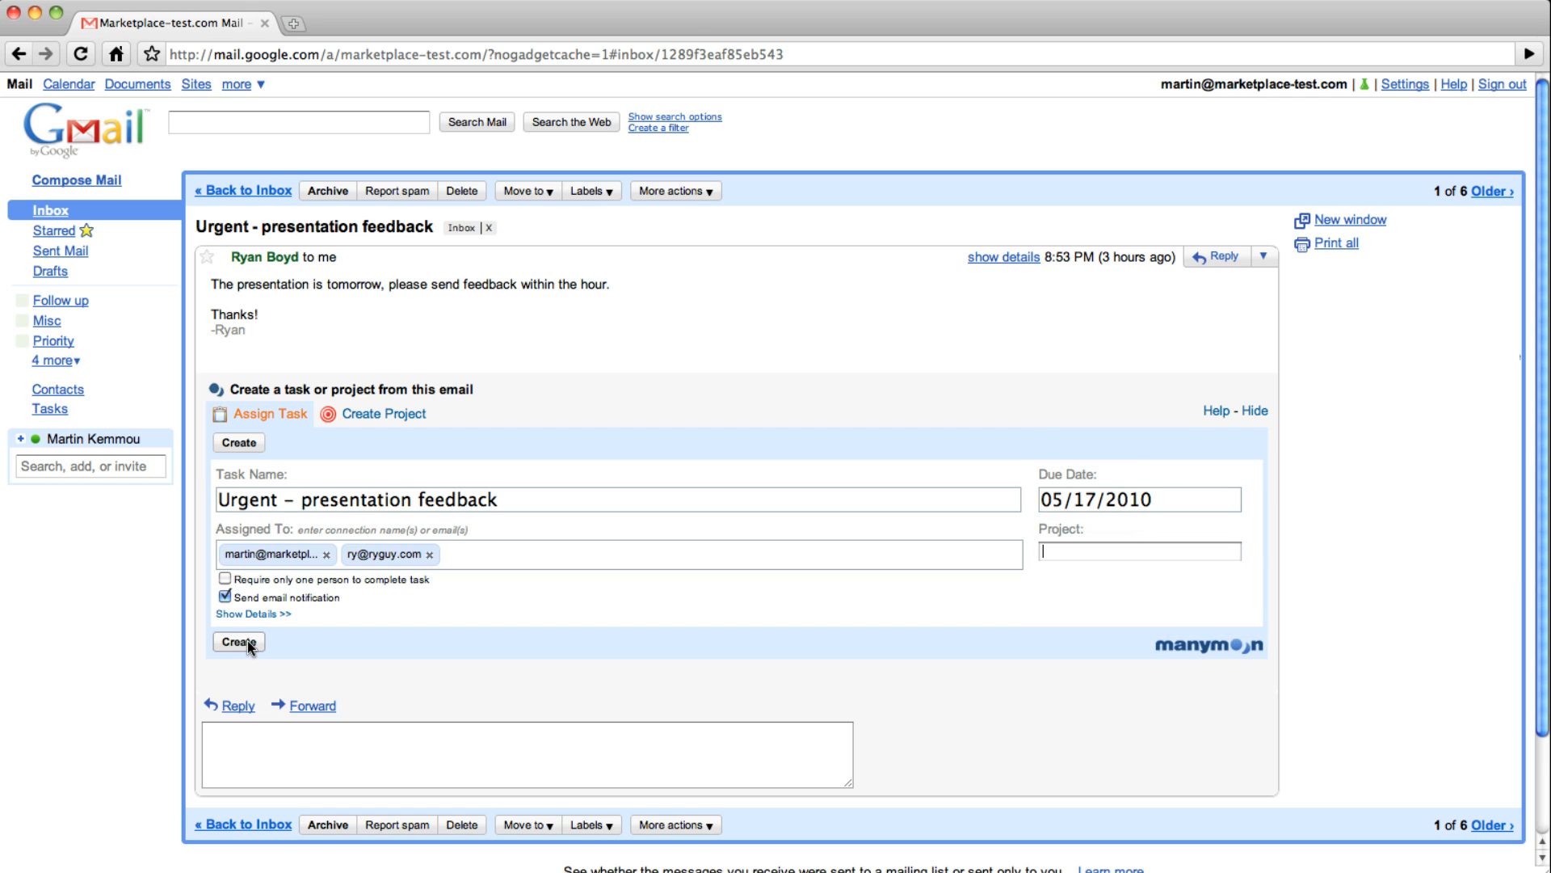
{"action": "left_click", "coordinate": [237, 641]}
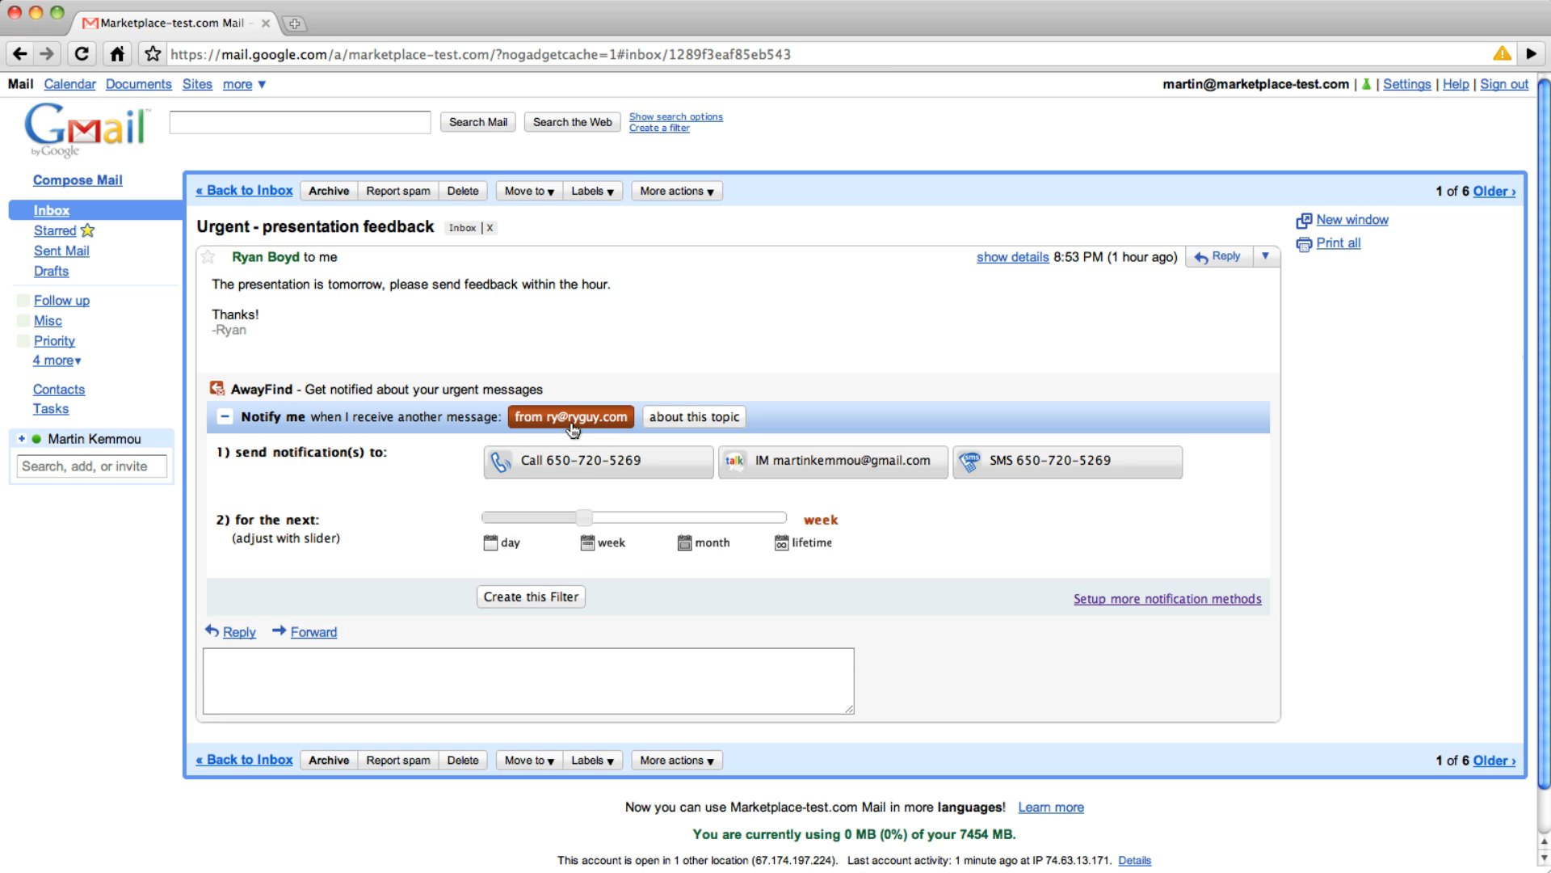
Enable AwayFind alerts for this sender, then show the COB Invoice preview again.
{"action": "left_click", "coordinate": [598, 460]}
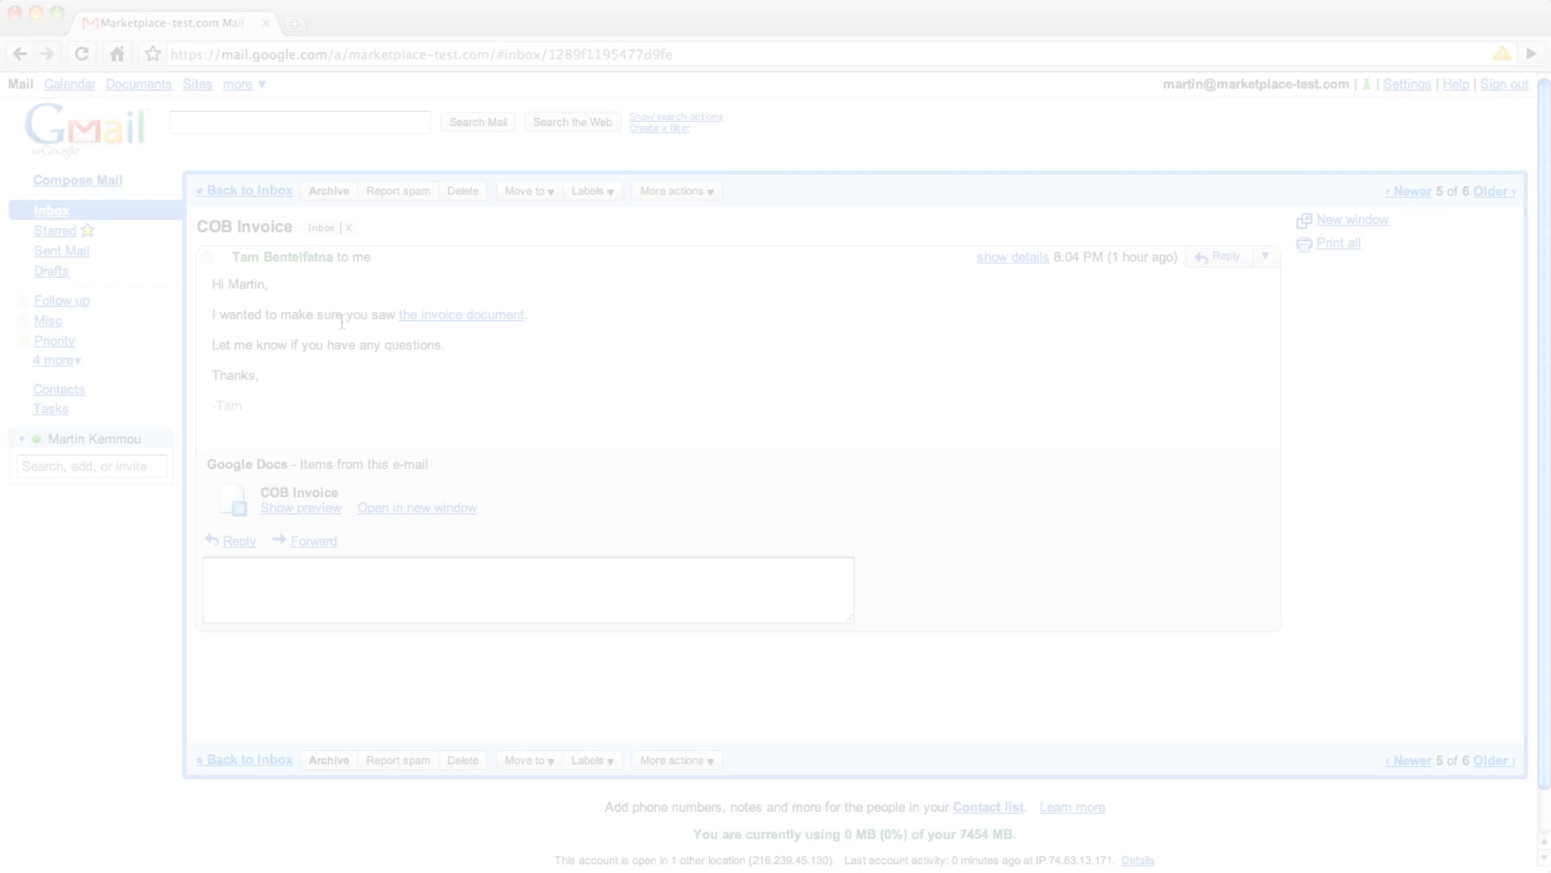
{"action": "left_click", "coordinate": [301, 507]}
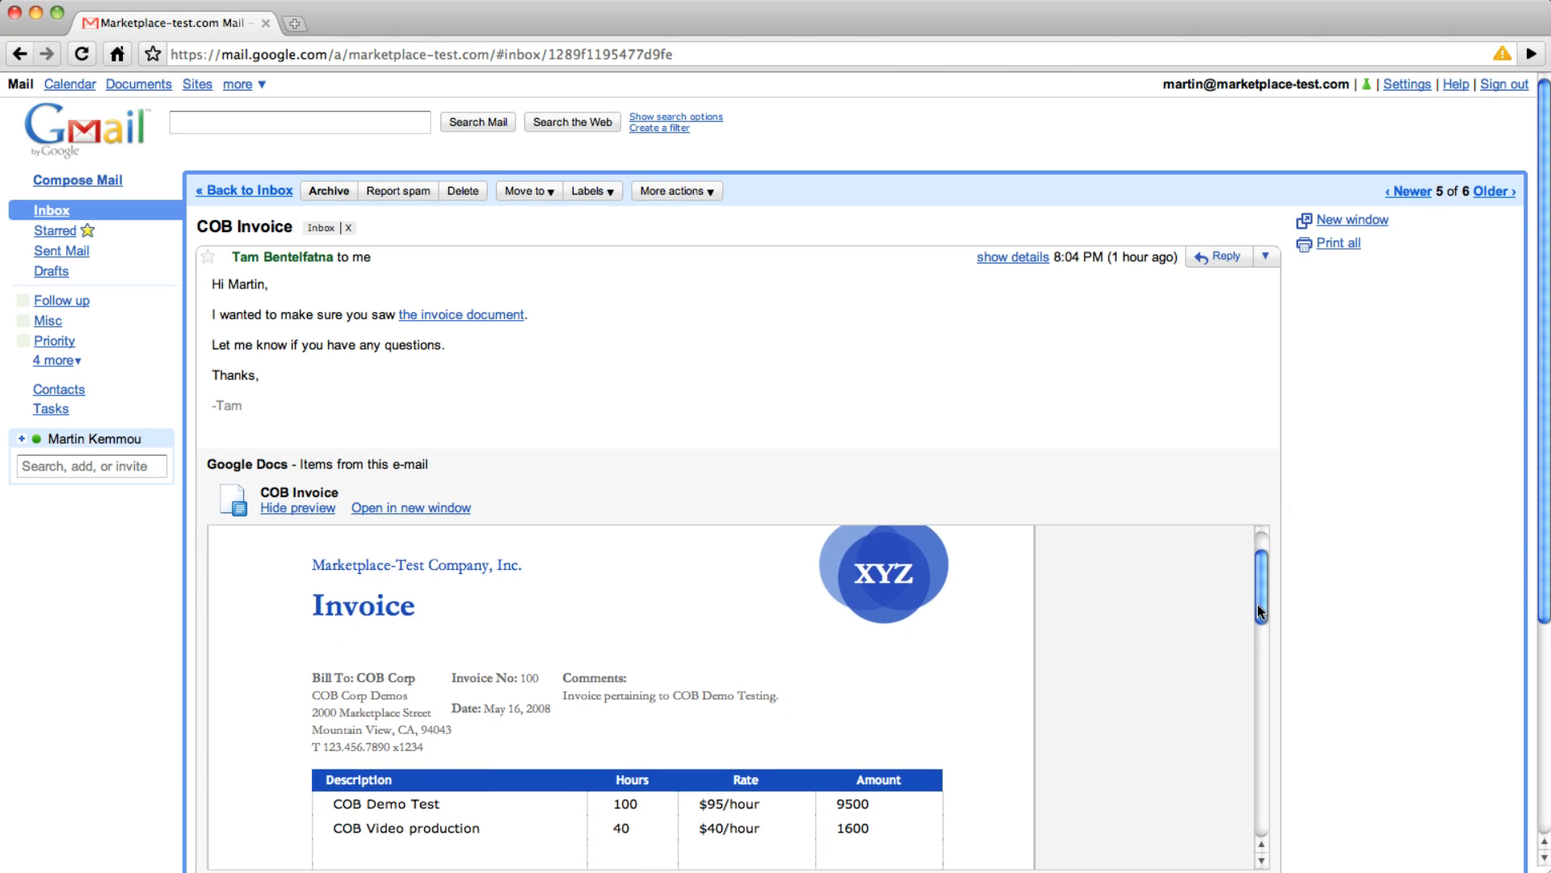